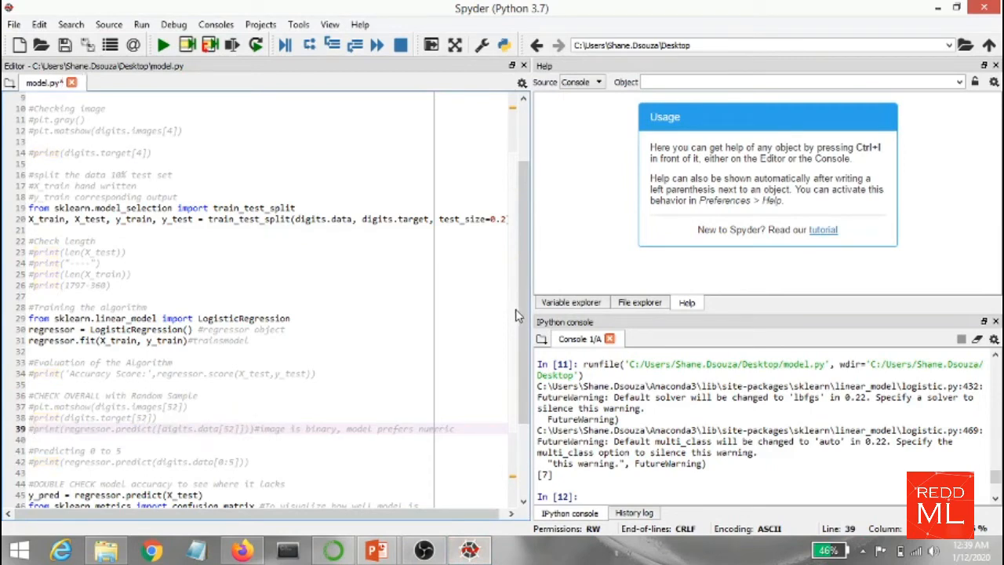
Highlight the 1797 image count on The Digit Dataset page, clear it, and return to Spyder
scroll("up", 3)
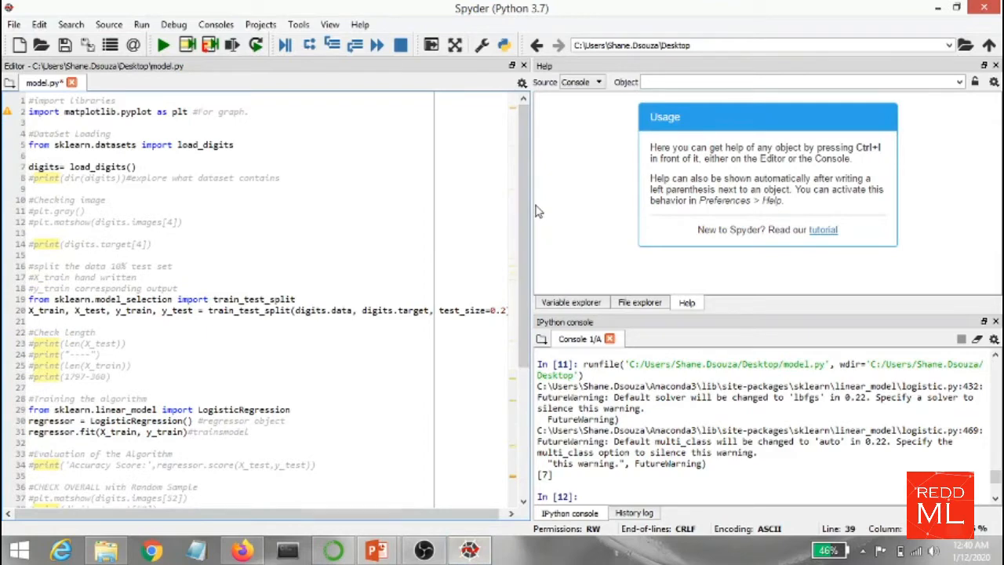
mouse_move(138, 128)
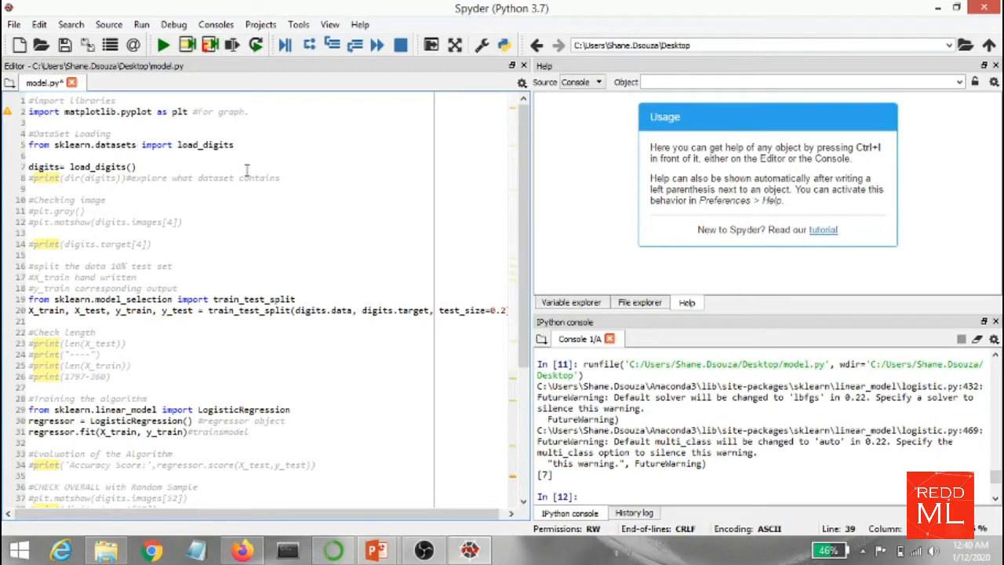
left_click(242, 549)
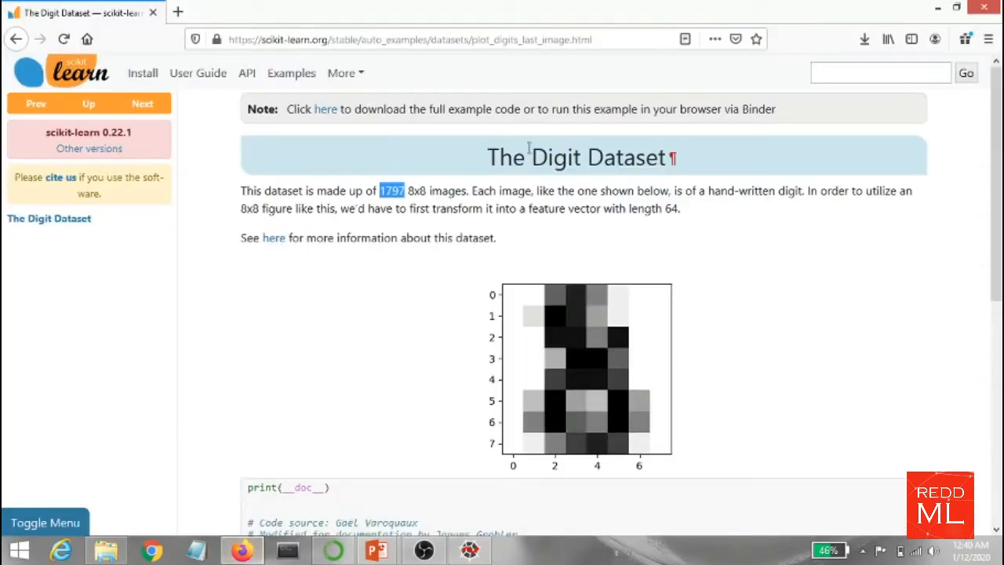
double_click(505, 157)
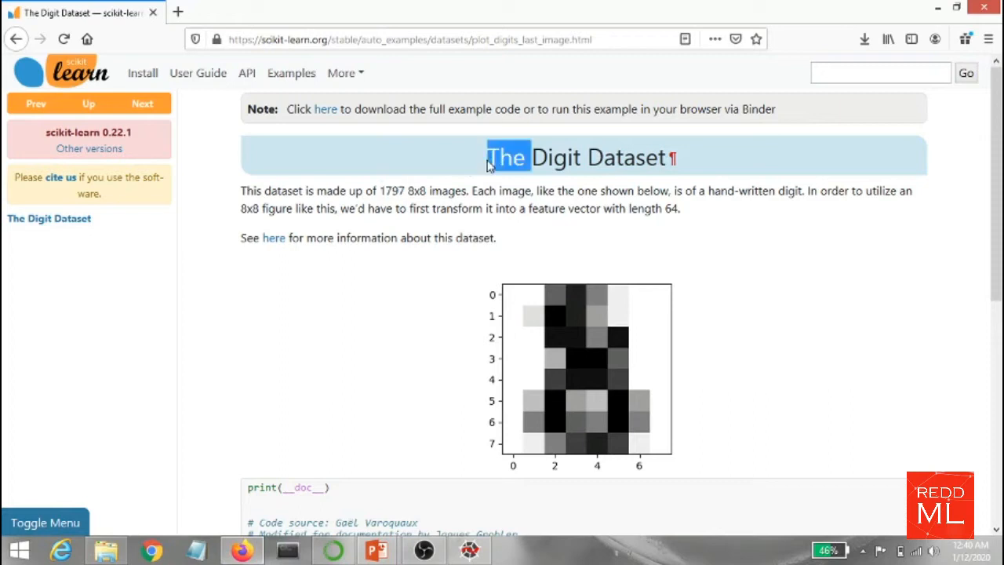
mouse_move(615, 374)
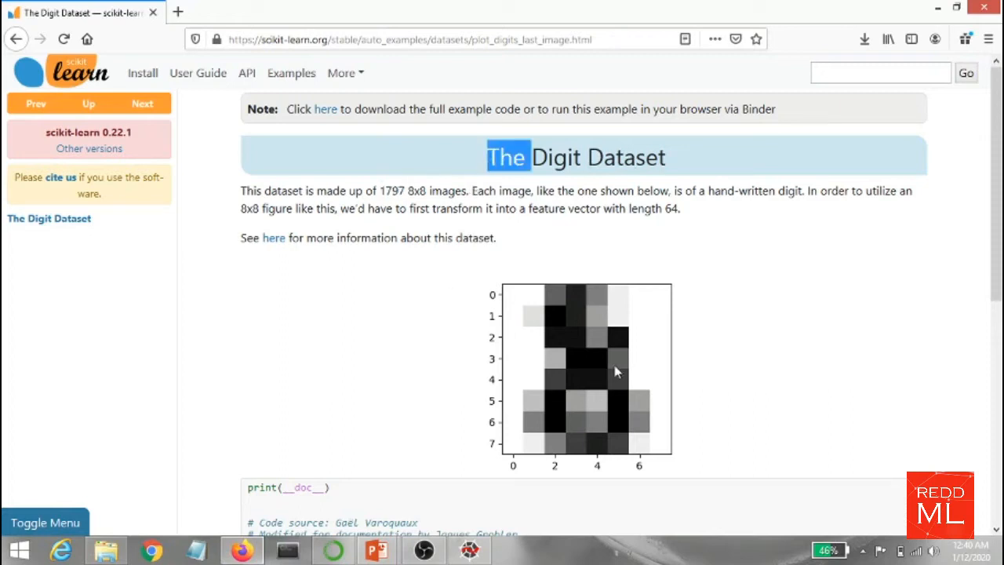
mouse_move(596, 430)
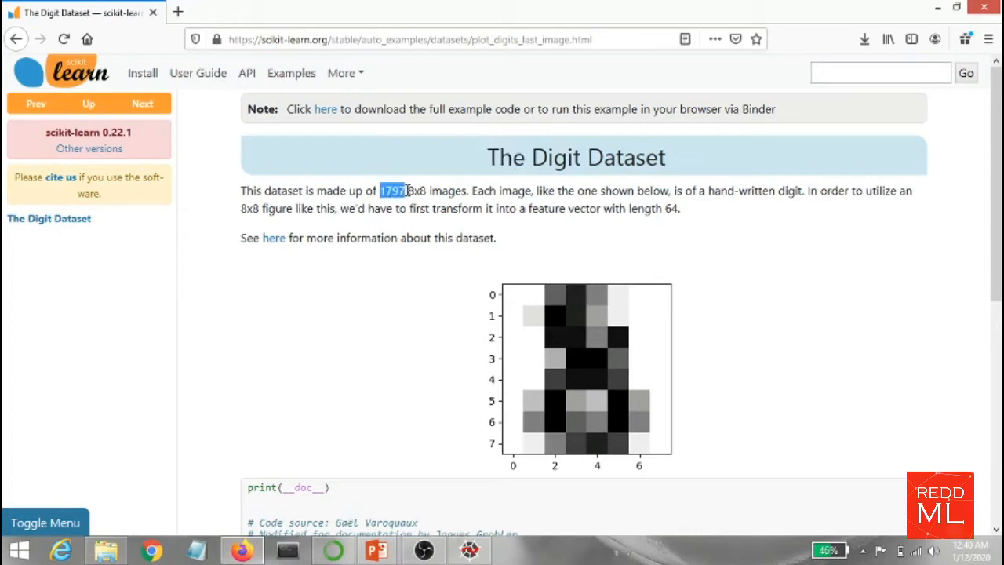
left_click(462, 212)
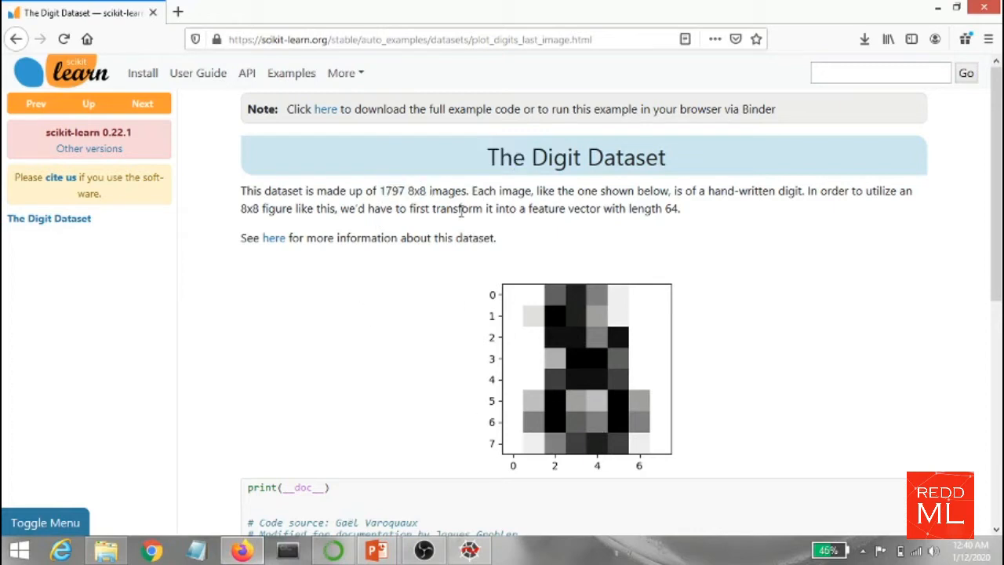
mouse_move(469, 550)
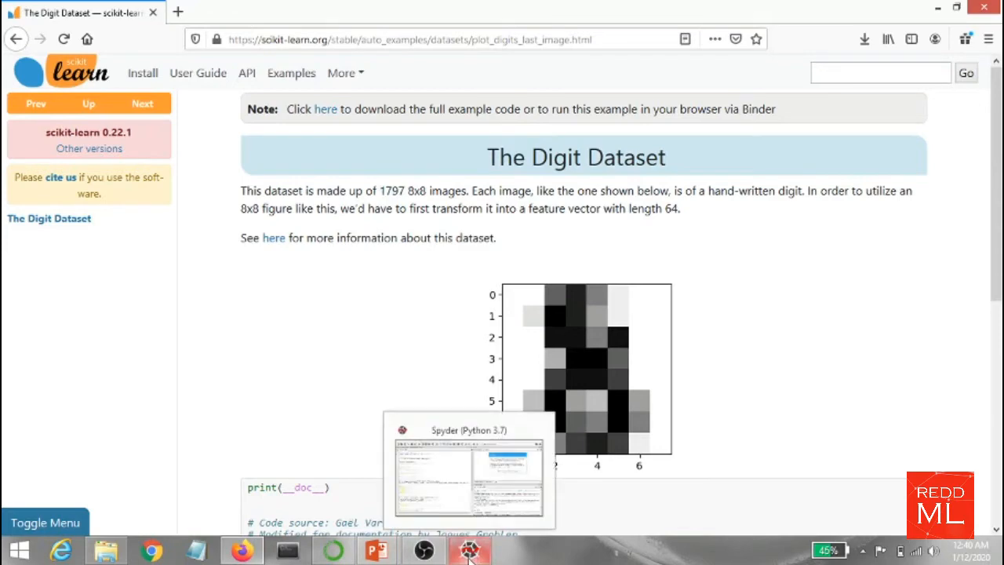
left_click(470, 549)
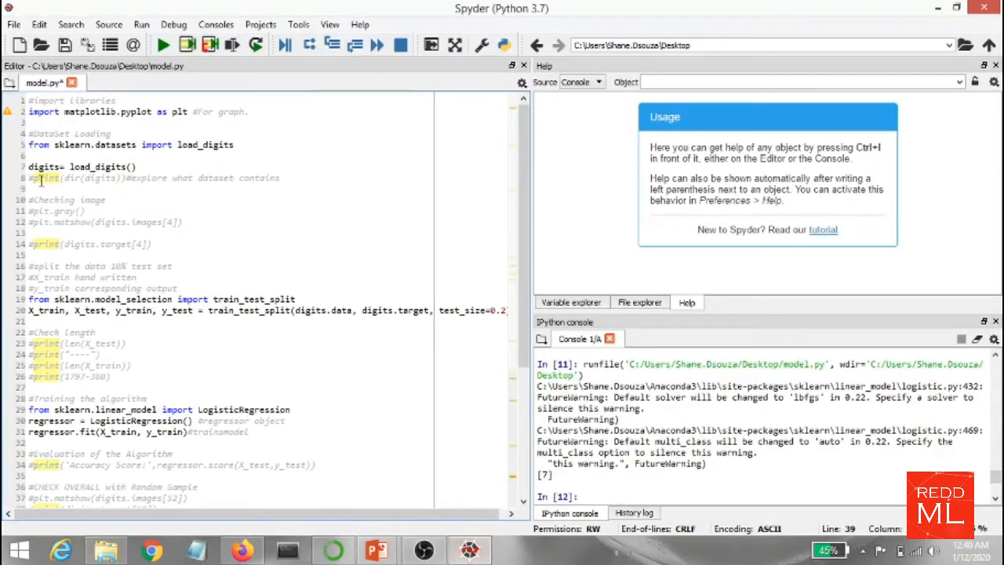
Enable print(dir(digits)), run to list DESCR, data, images, target, target_names, then move to the image lines
left_click(35, 179)
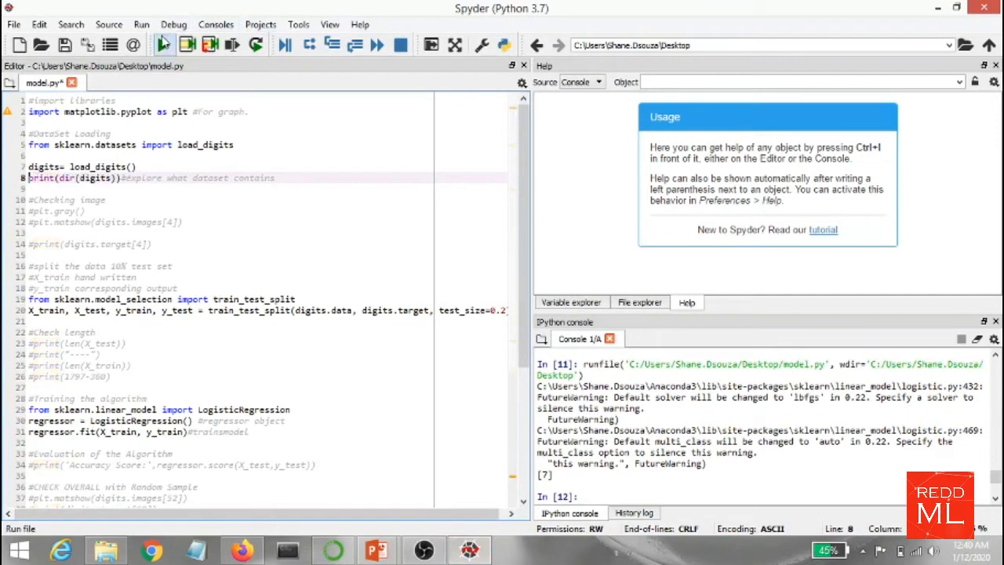
left_click(163, 44)
type("#")
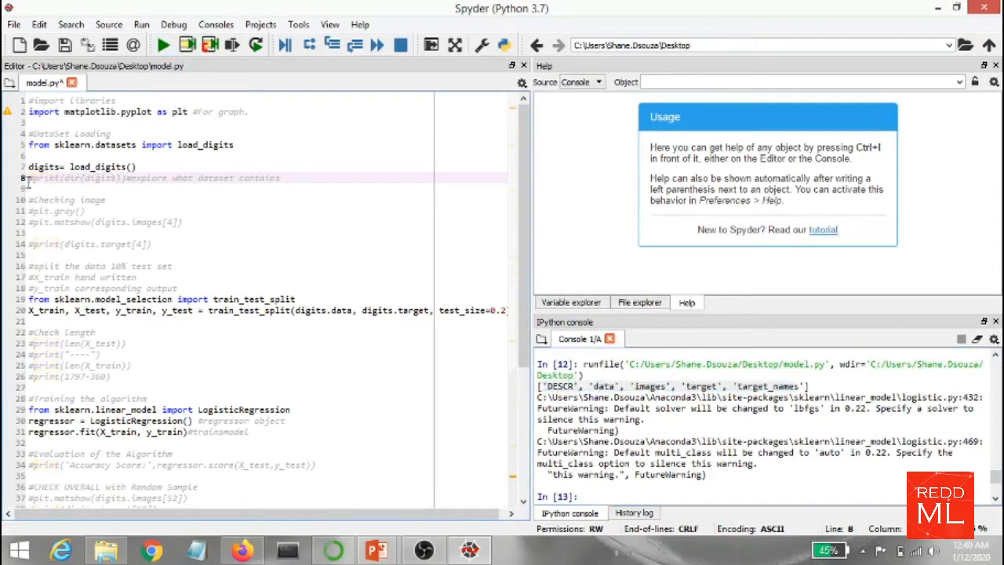
left_click(34, 210)
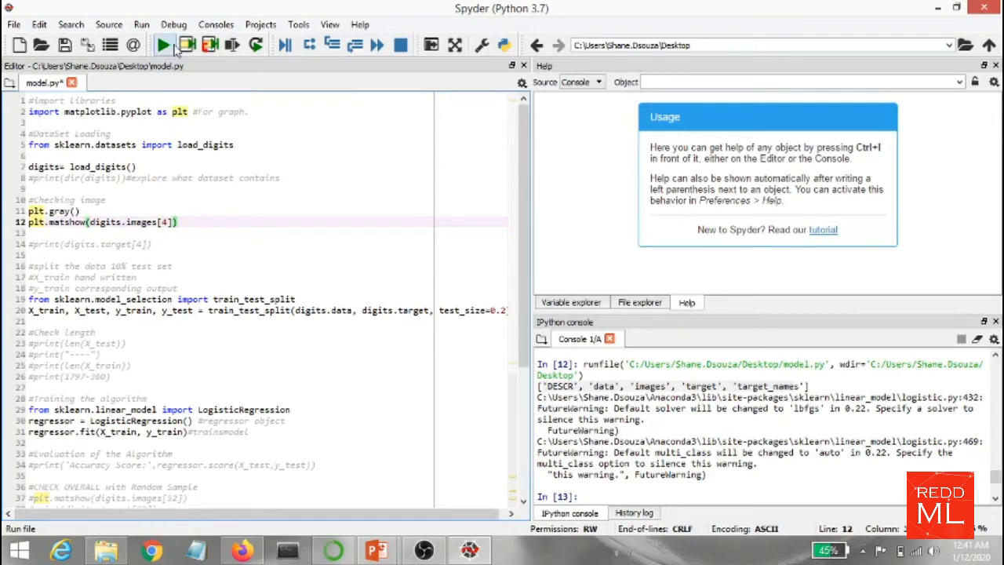
Run plt.gray() and plt.matshow(digits.images[4]) to view digit 4, then close both figure windows
left_click(163, 44)
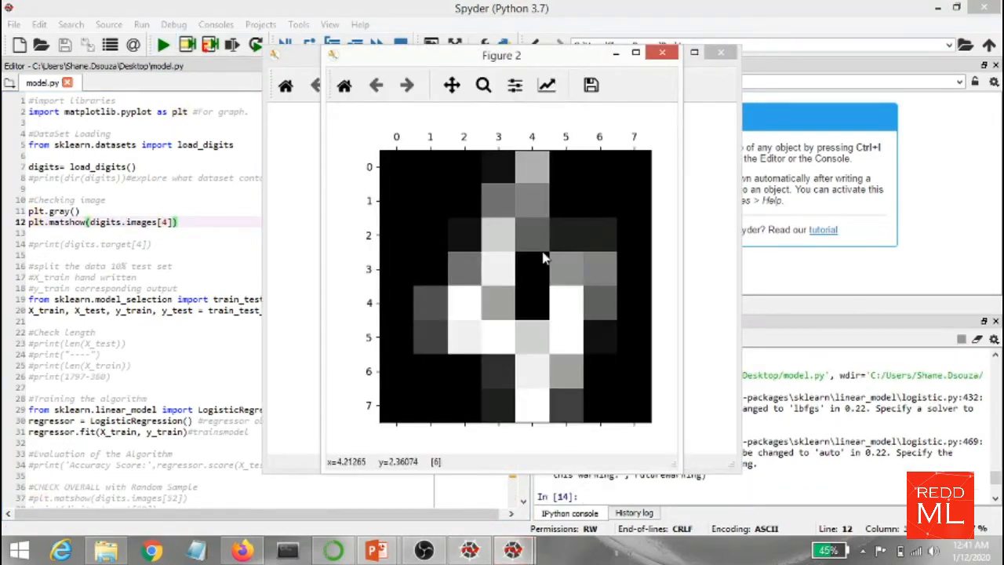
mouse_move(537, 293)
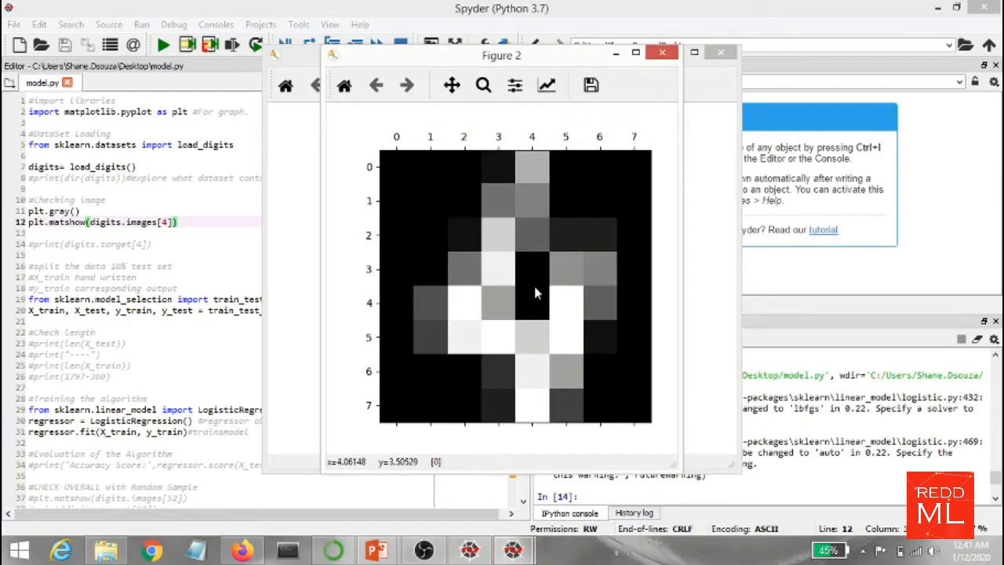
mouse_move(678, 93)
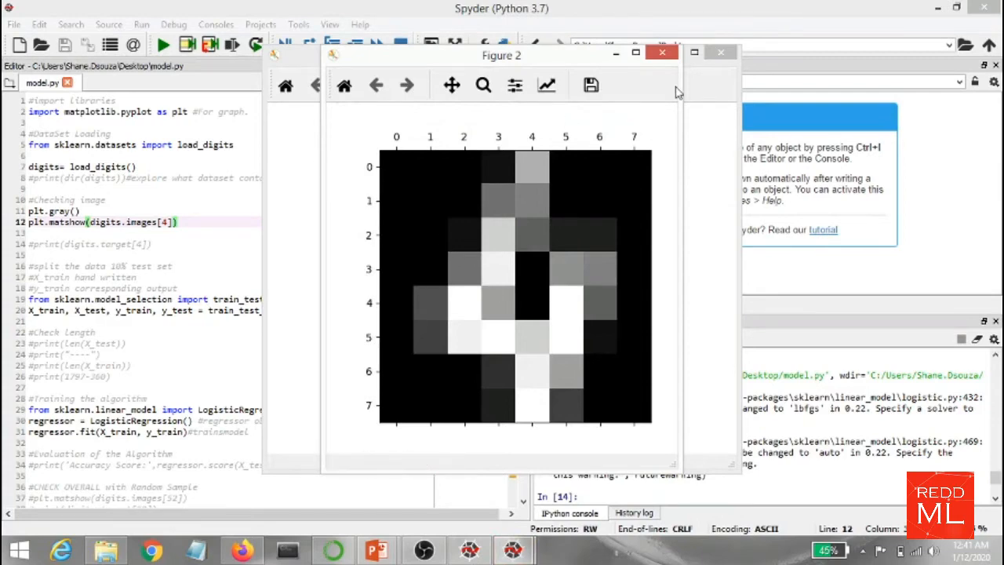
left_click(662, 53)
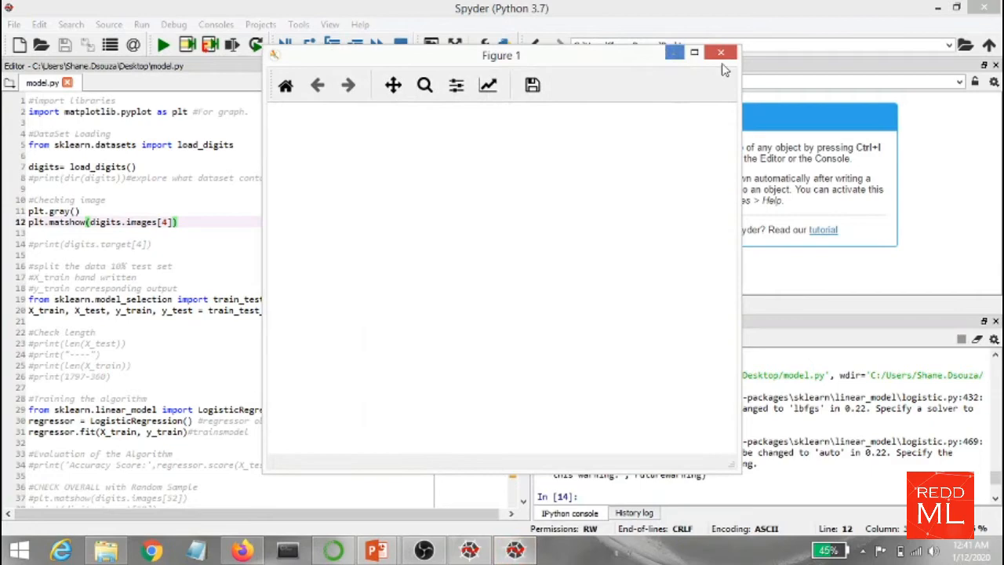
left_click(721, 53)
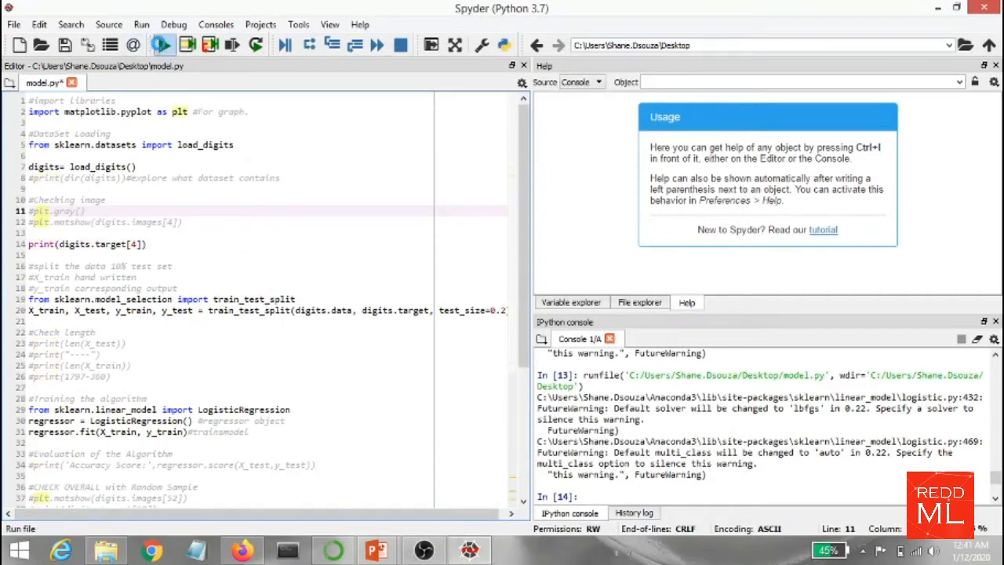
Run print(digits.target[4]) so the console shows label 4
left_click(162, 44)
type("#")
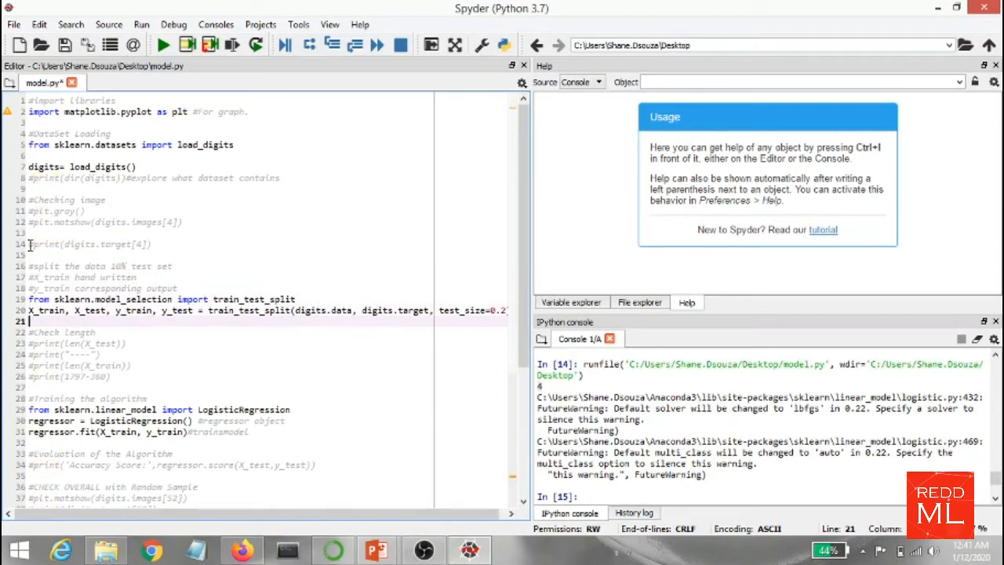
mouse_move(348, 286)
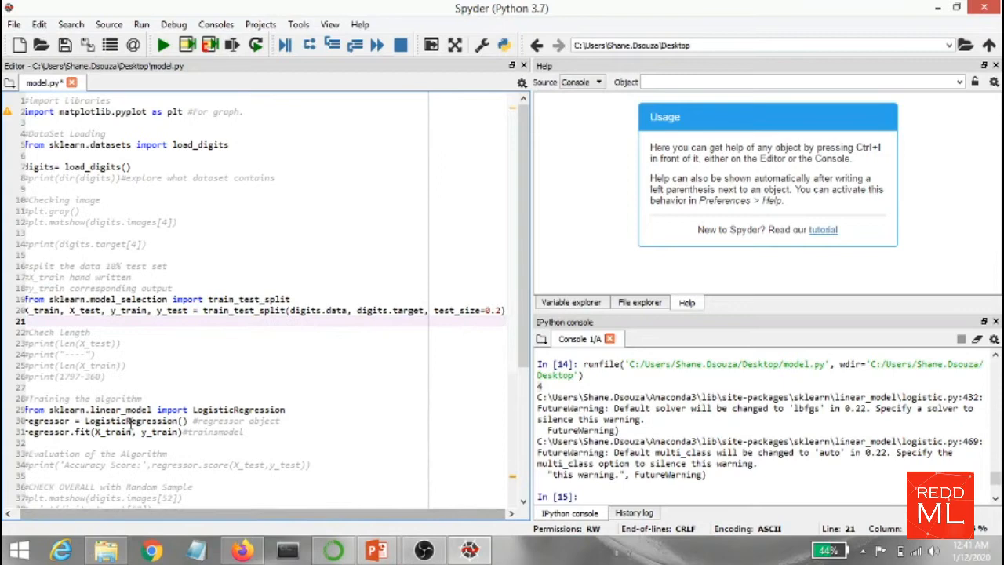
mouse_move(91, 344)
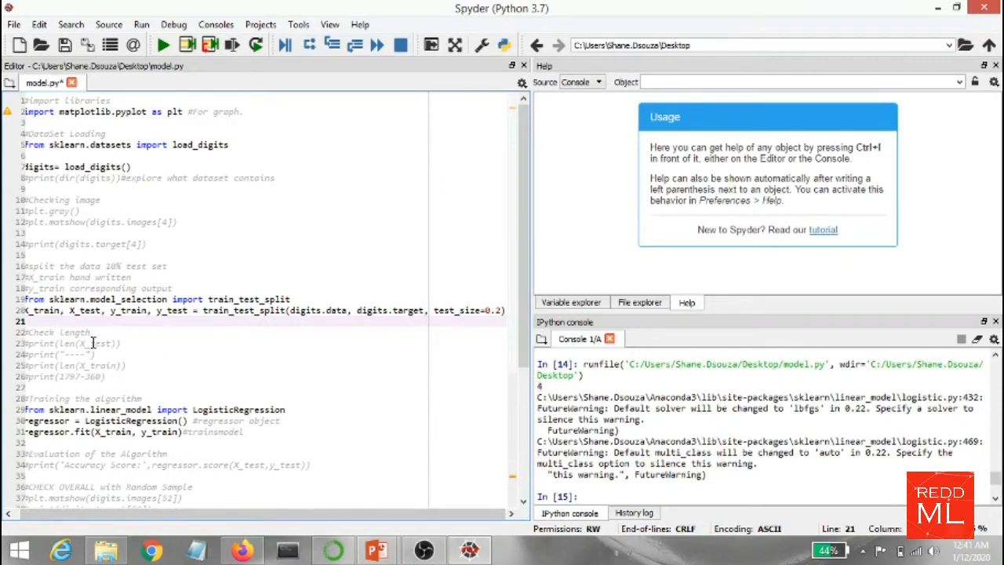
Run the len(X_test) and len(X_train) prints, giving 360 test and 1437 training samples
double_click(40, 311)
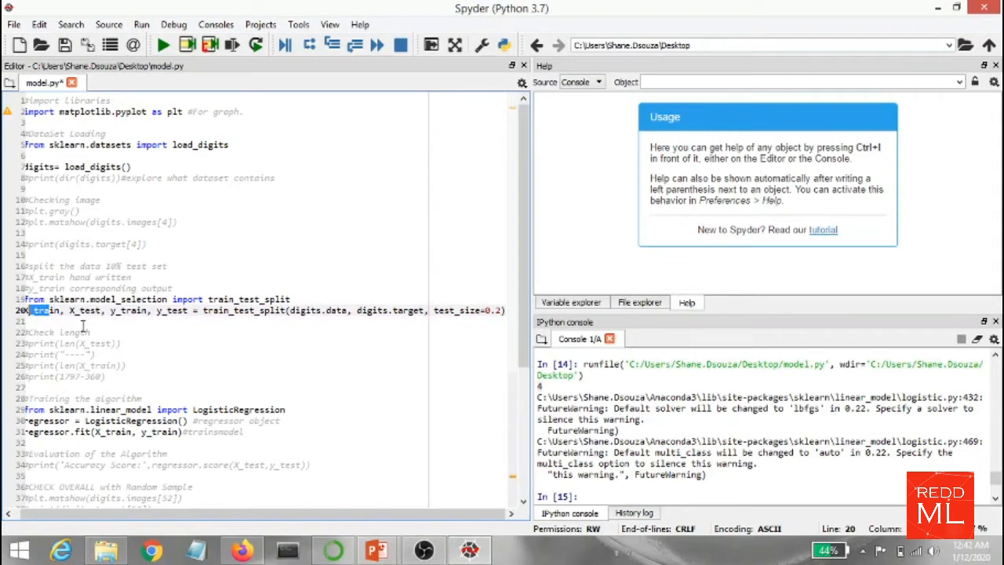
left_click(55, 332)
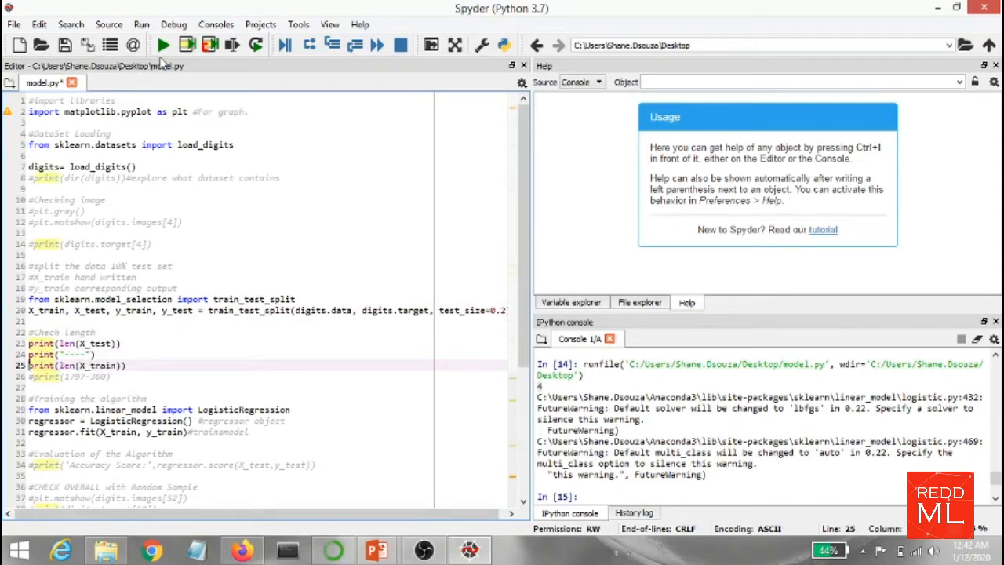
left_click(163, 44)
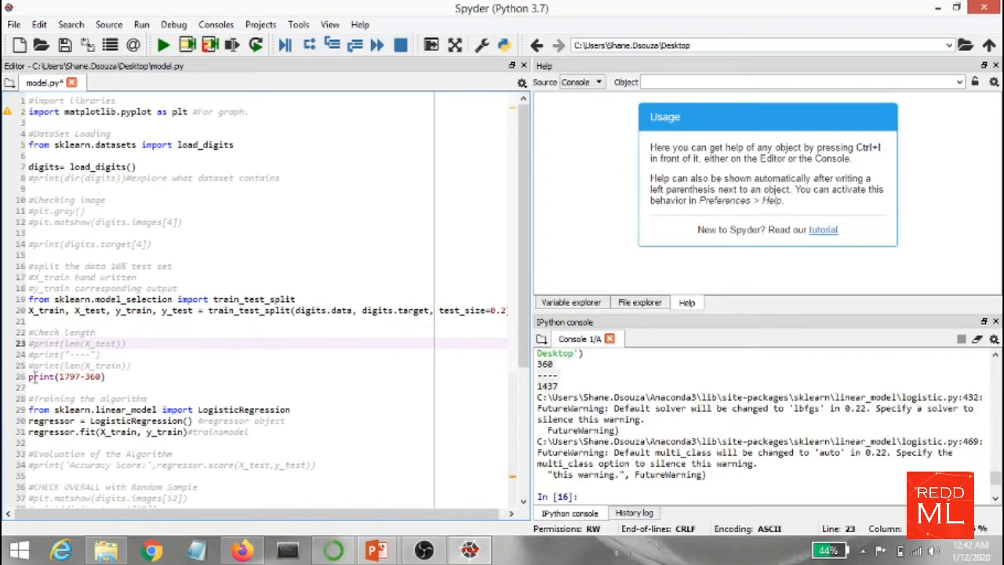
Run print(1797-360) to confirm 1437, then comment the line out with Ctrl+1
left_click(235, 386)
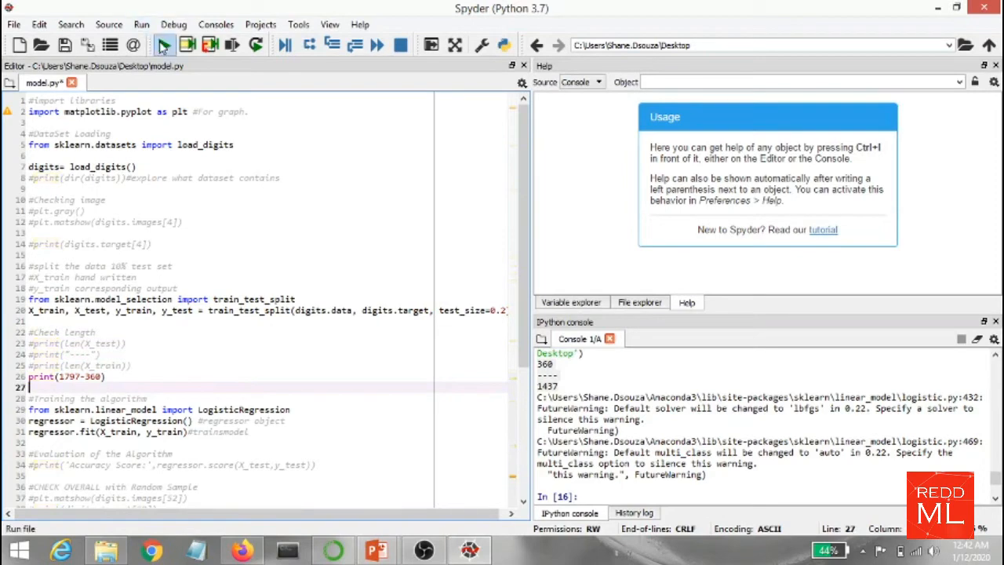
left_click(163, 44)
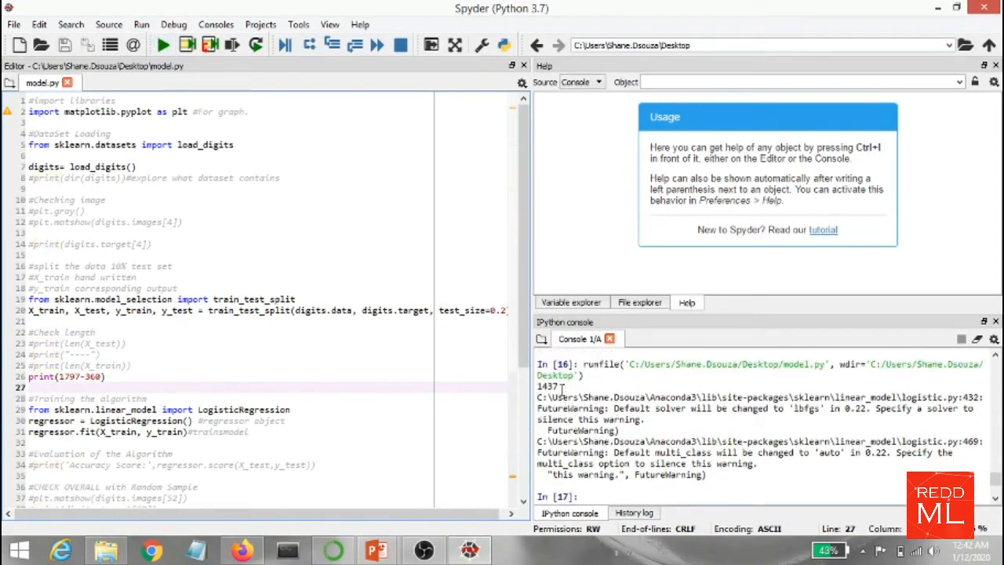
double_click(547, 386)
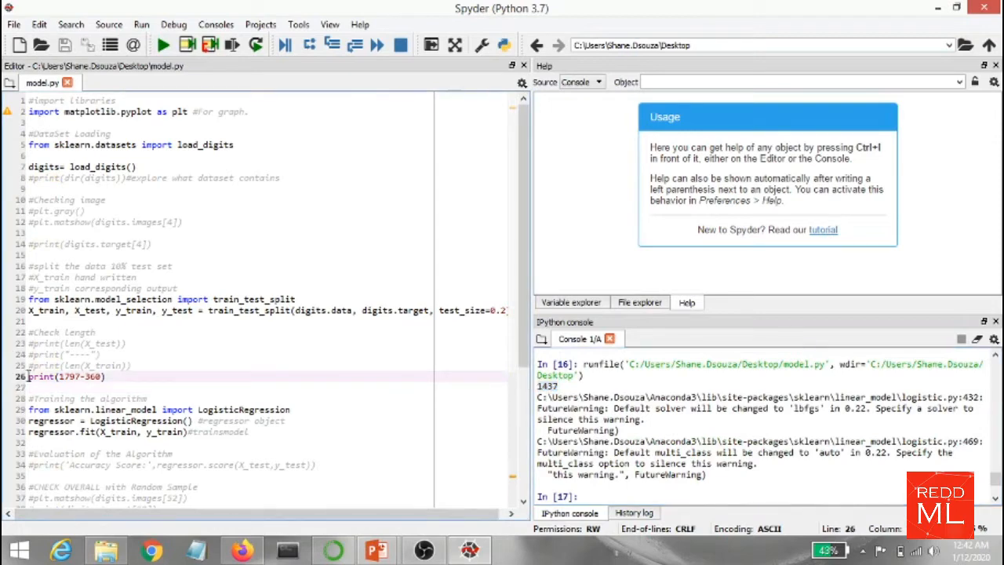
key("ctrl+1")
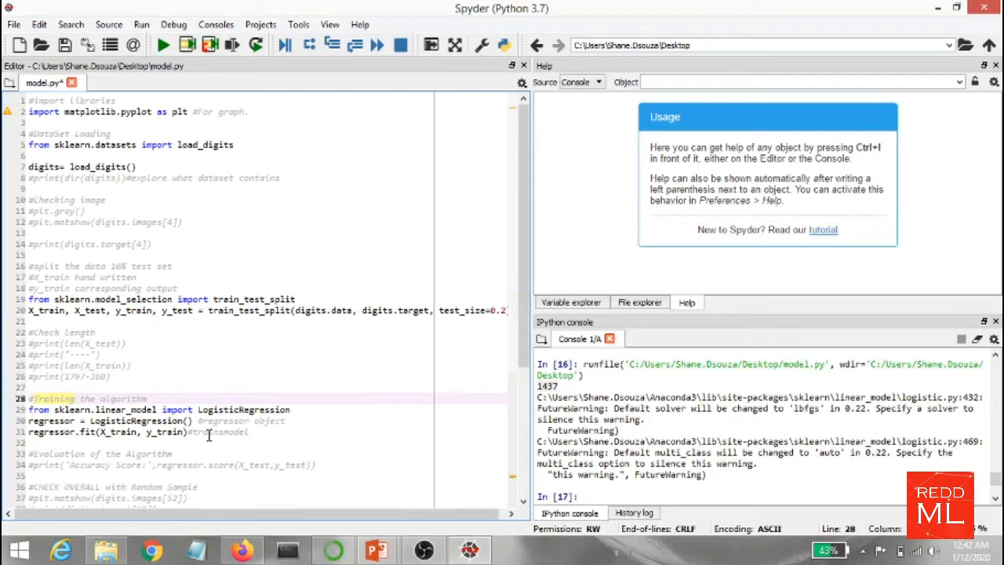
mouse_move(562, 430)
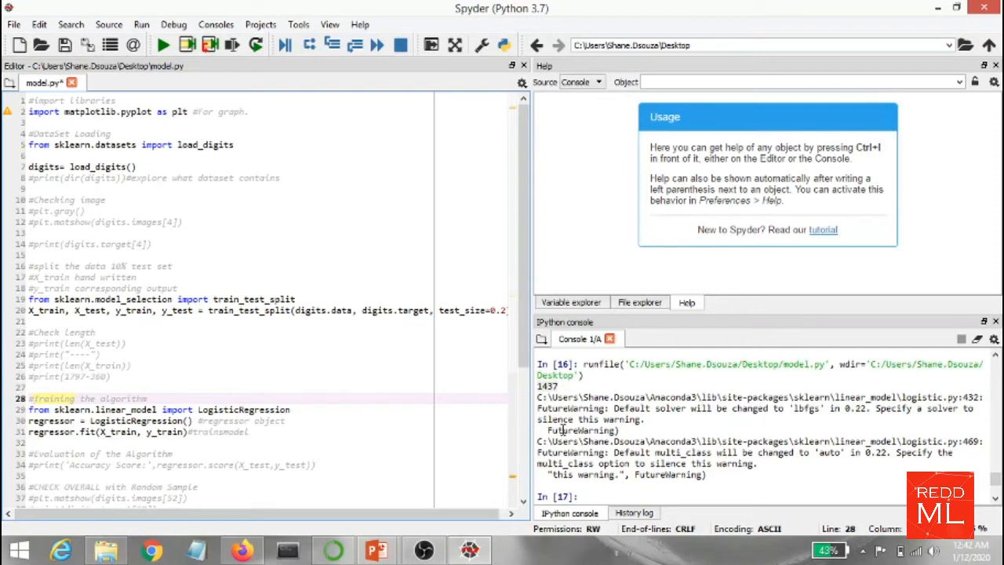
Run the accuracy print, reporting regressor.score of about 0.961 on the test set
scroll("down", 3)
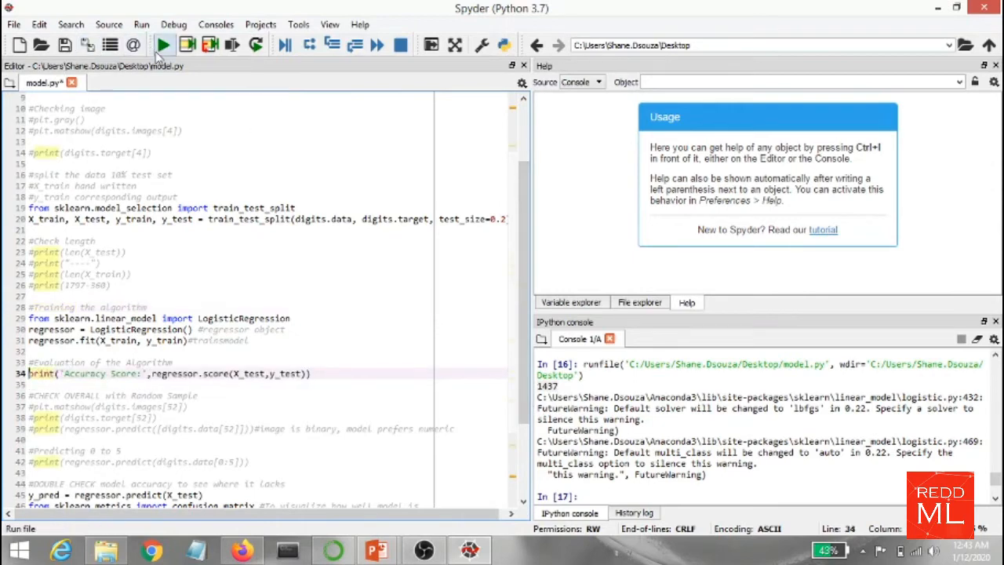
left_click(163, 44)
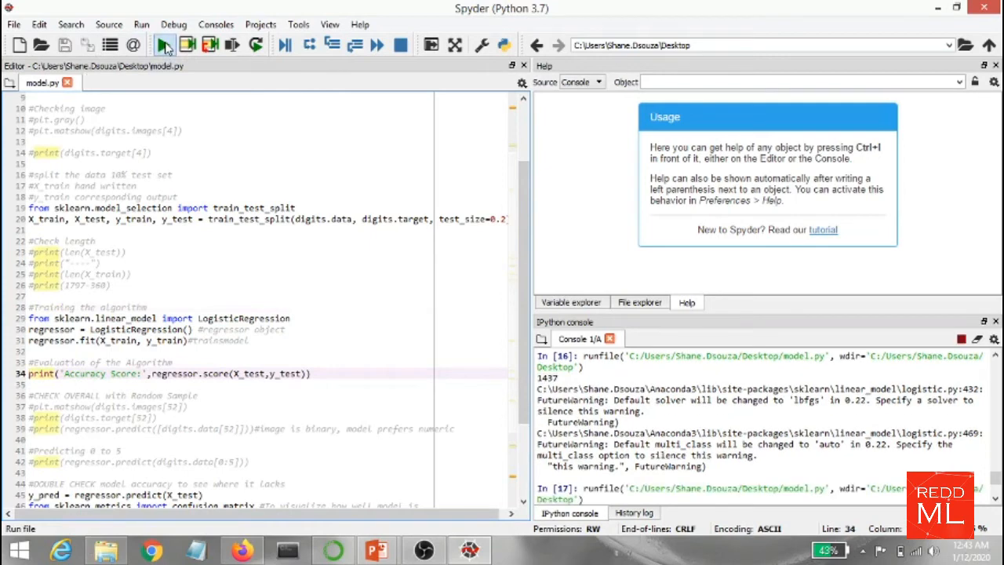
left_click(164, 44)
type("#")
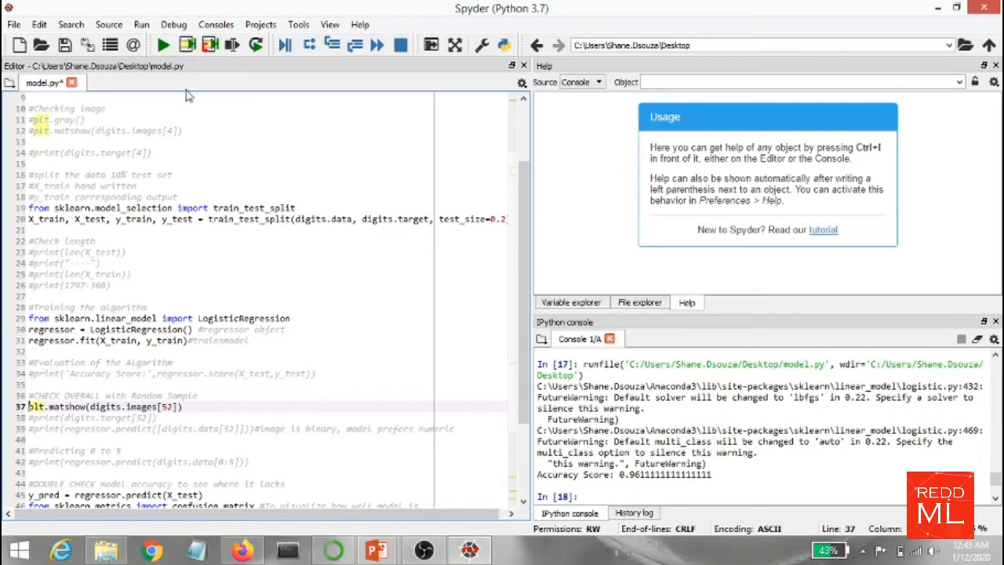
Run plt.matshow(digits.images[52]) to view digit 52, then close Figure 1
left_click(164, 44)
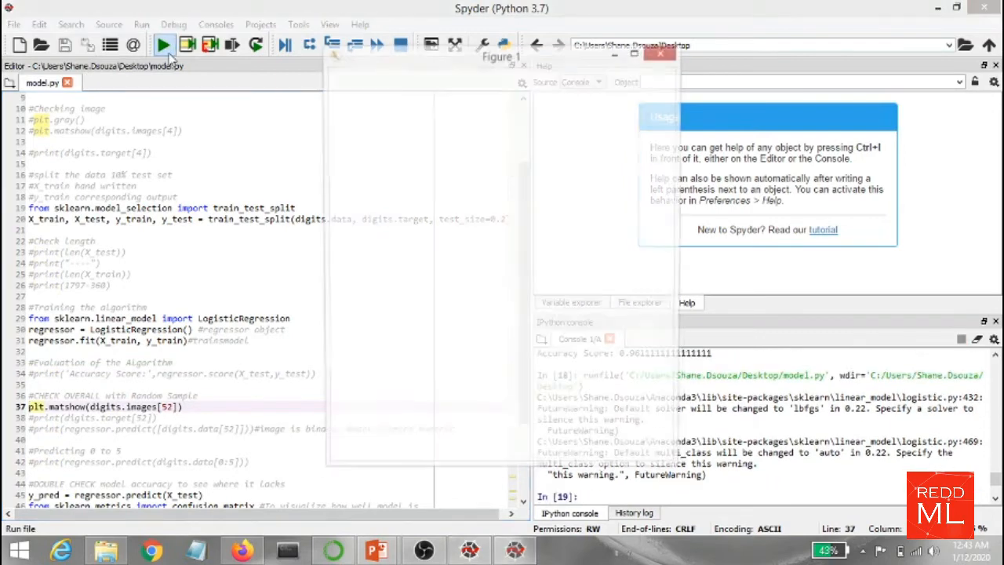
left_click(163, 44)
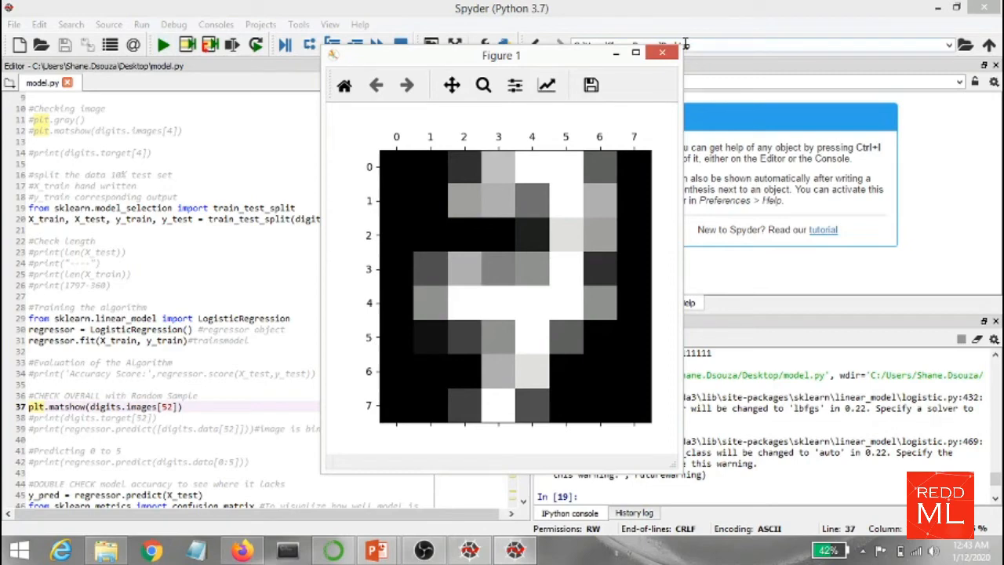
mouse_move(662, 54)
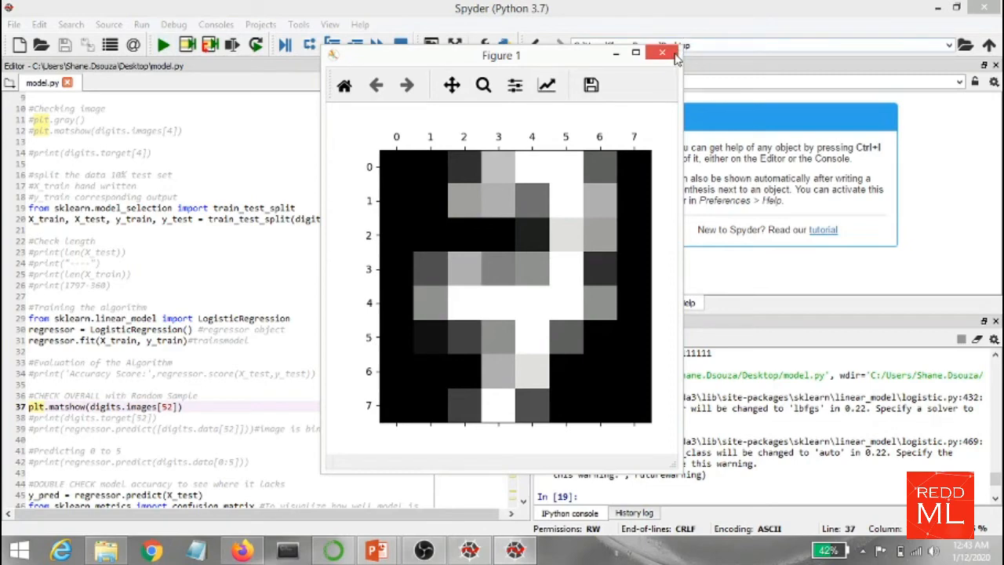
mouse_move(662, 53)
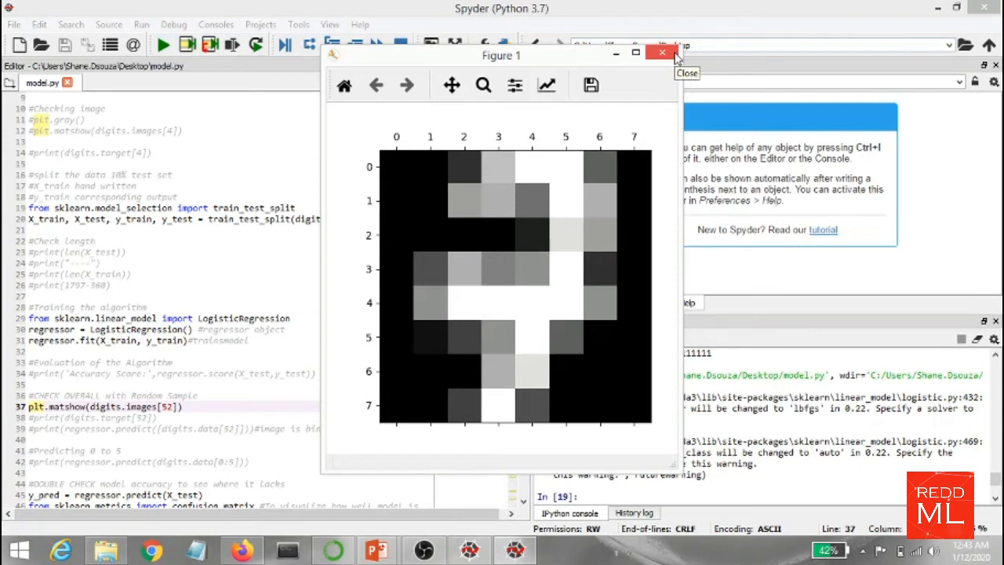
left_click(663, 53)
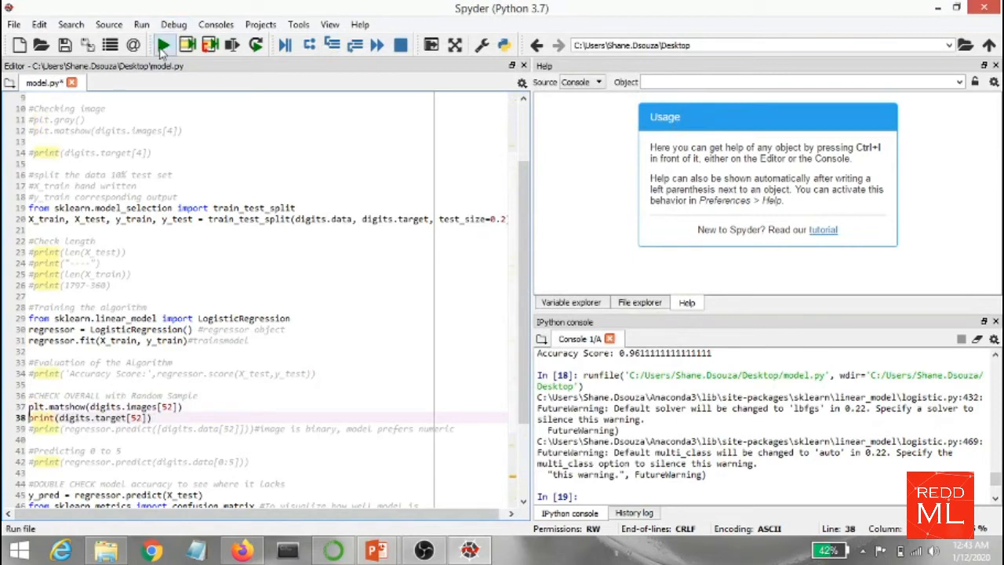
Print digits.target[52] as 7, then regressor.predict for image 52 as [7]
left_click(163, 44)
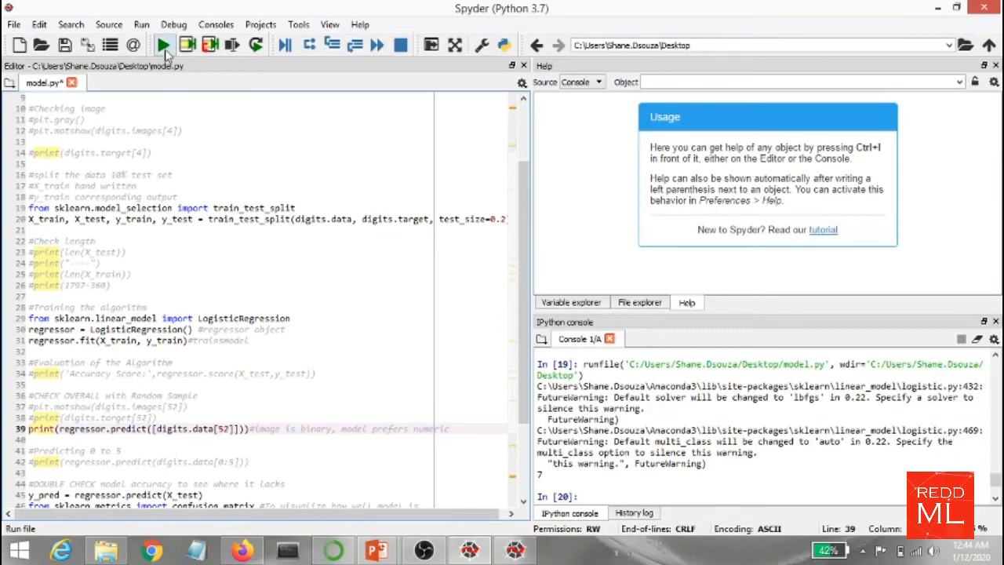
left_click(163, 44)
type("#")
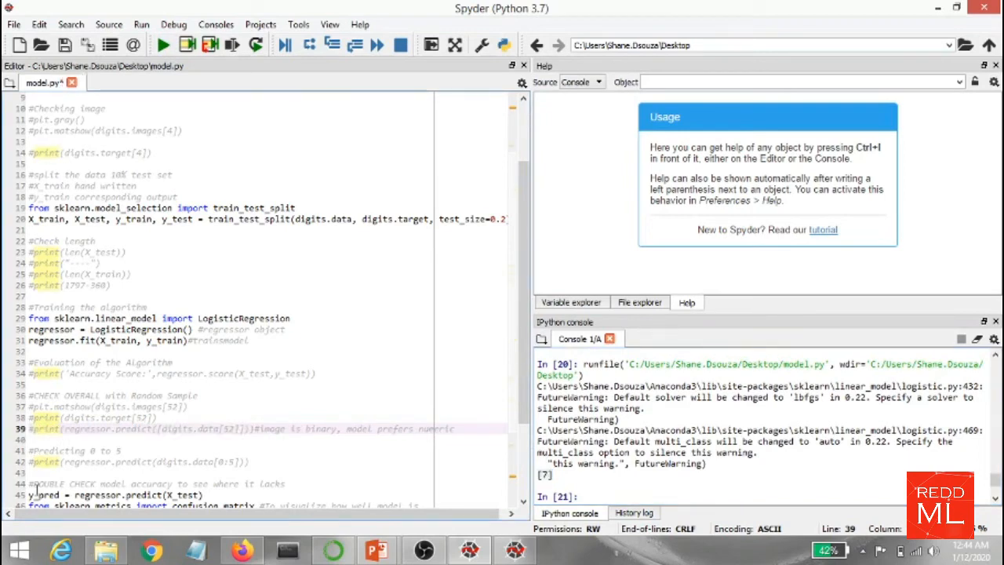
left_click(35, 462)
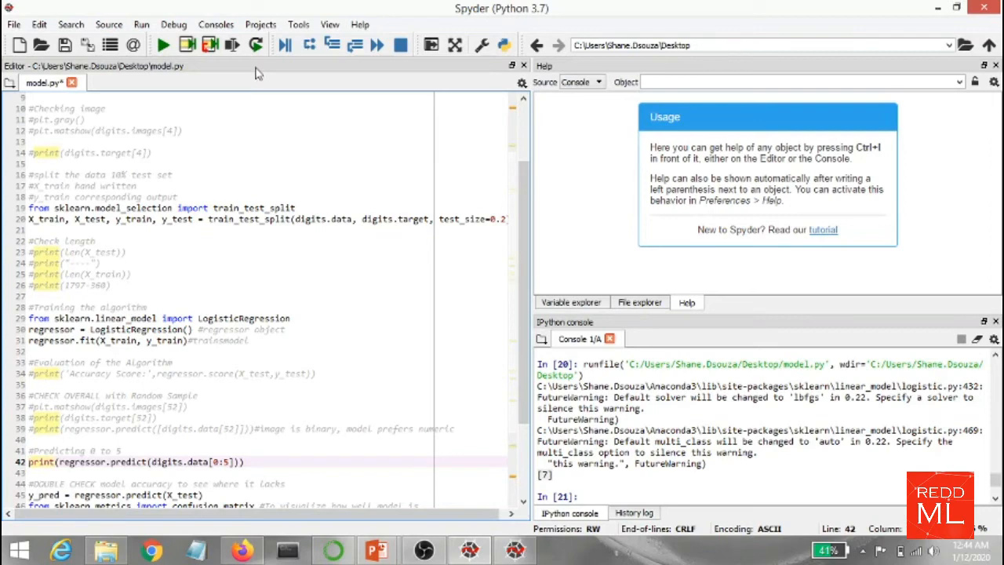
Run regressor.predict(digits.data[0:5]) to print [0 1 2 3 4]
left_click(163, 44)
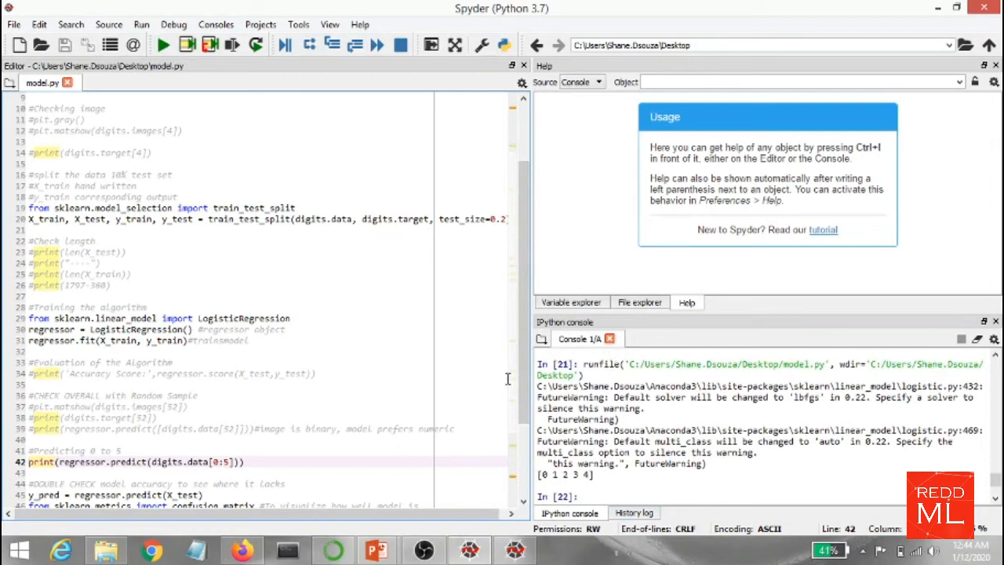
scroll("down", 3)
type("#")
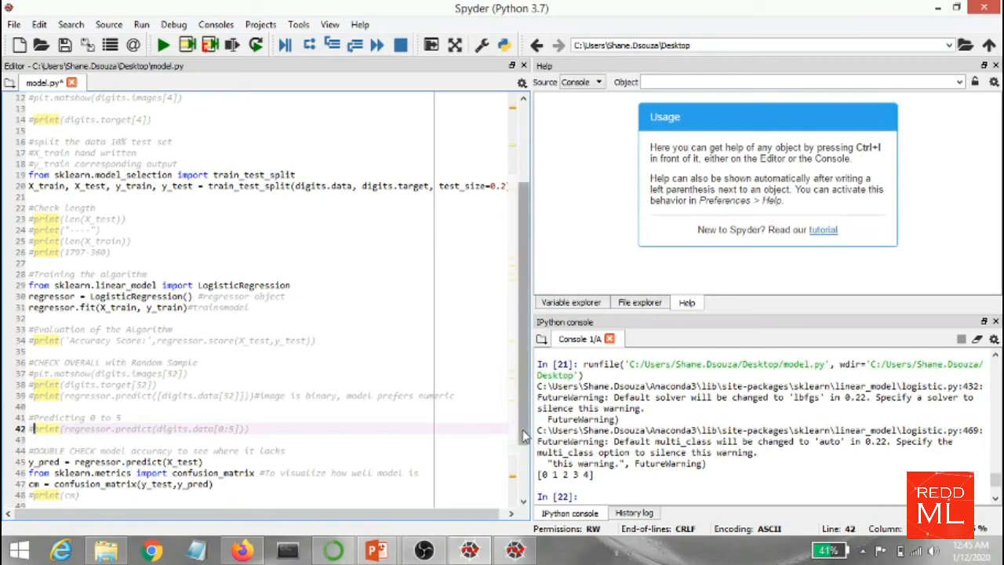
Run the file with print(cm) active so the confusion matrix of test predictions appears in the console
scroll("down", 3)
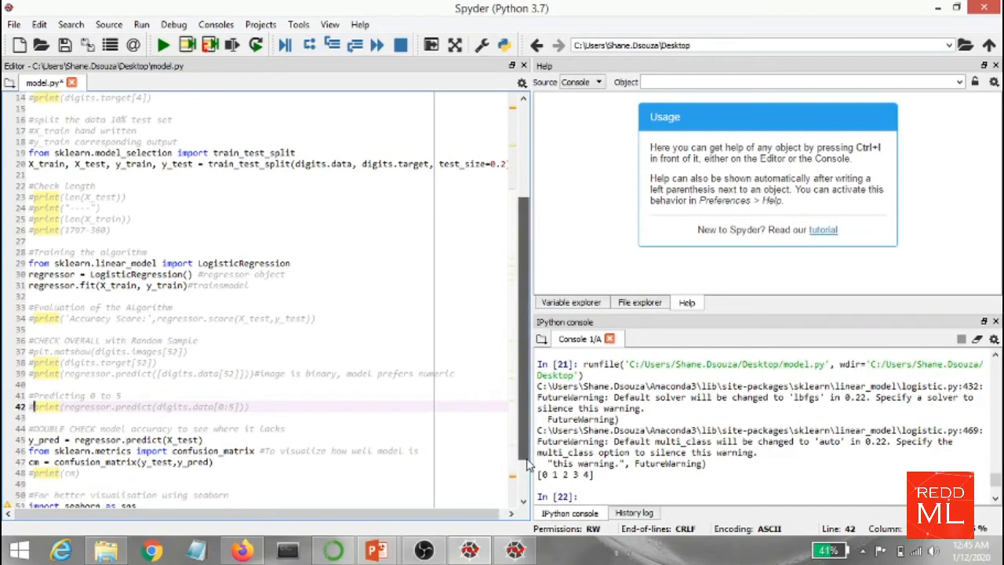
scroll("down", 3)
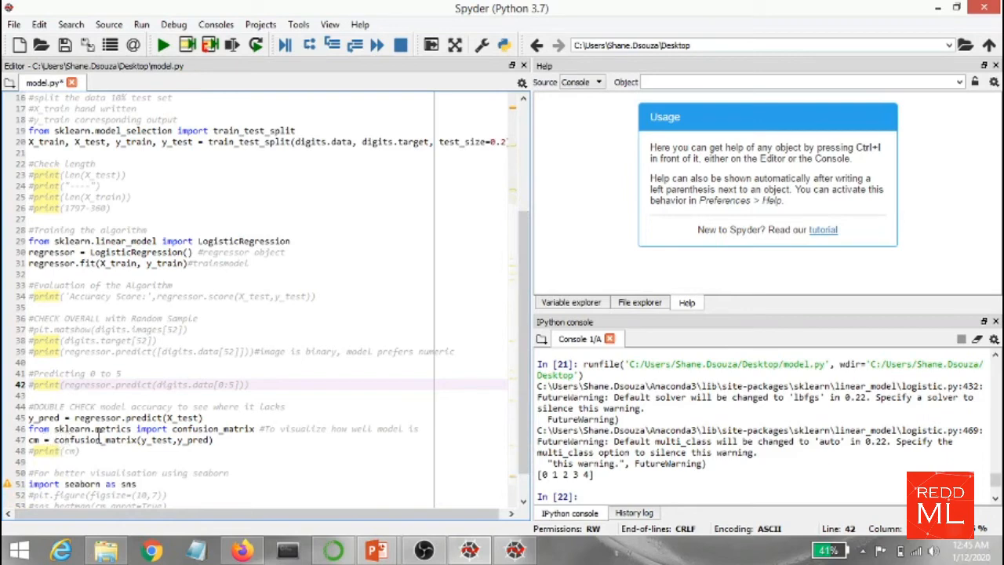
mouse_move(163, 439)
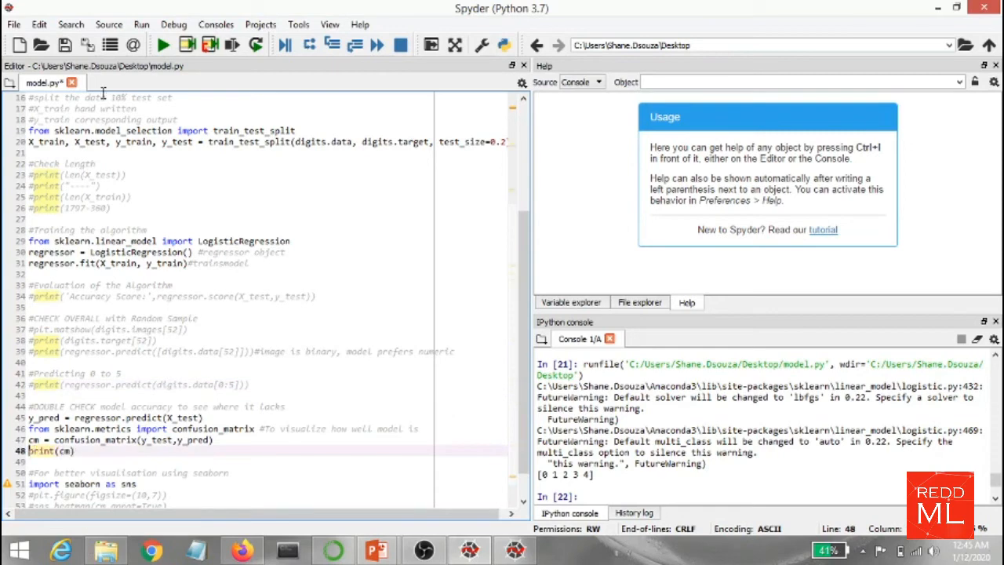
left_click(163, 44)
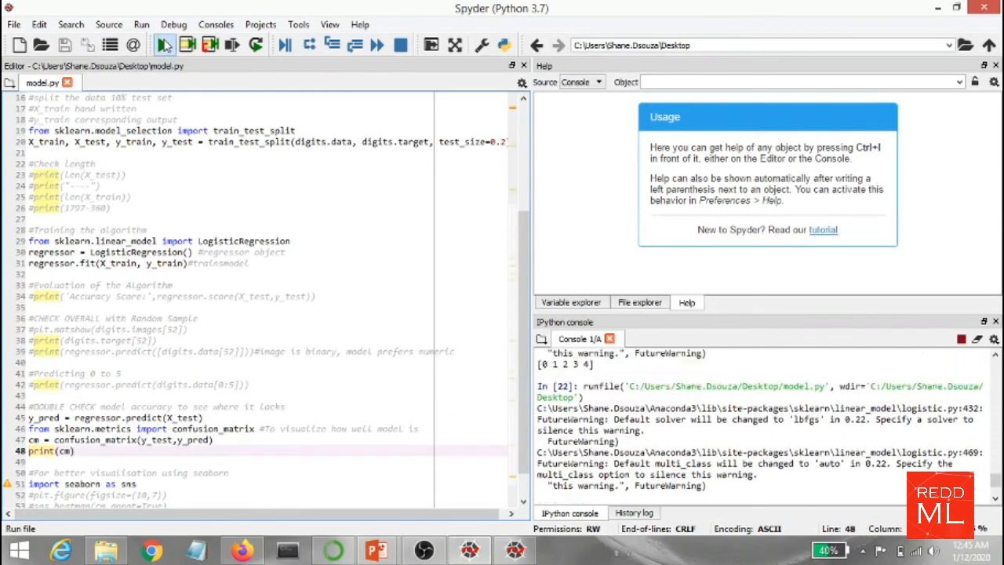
left_click(163, 44)
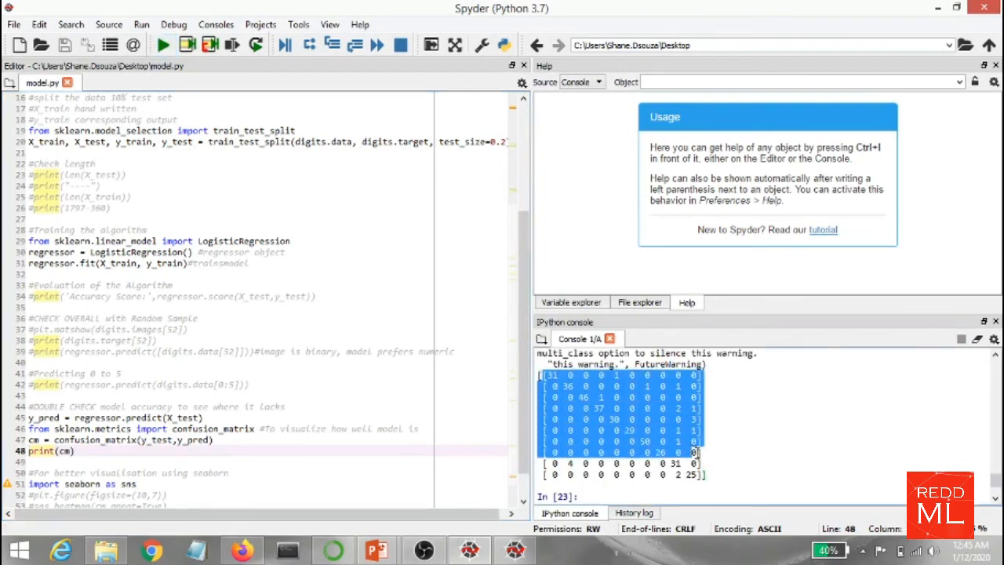
left_click(703, 474)
type("#")
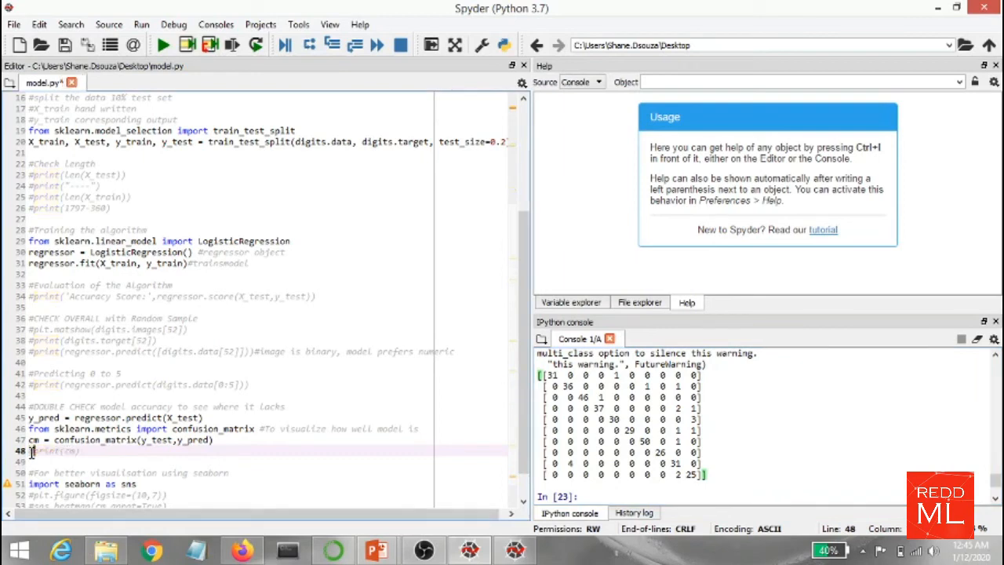
Scroll down to the seaborn heatmap block that plots the confusion matrix with Actual along the bottom
scroll("down", 3)
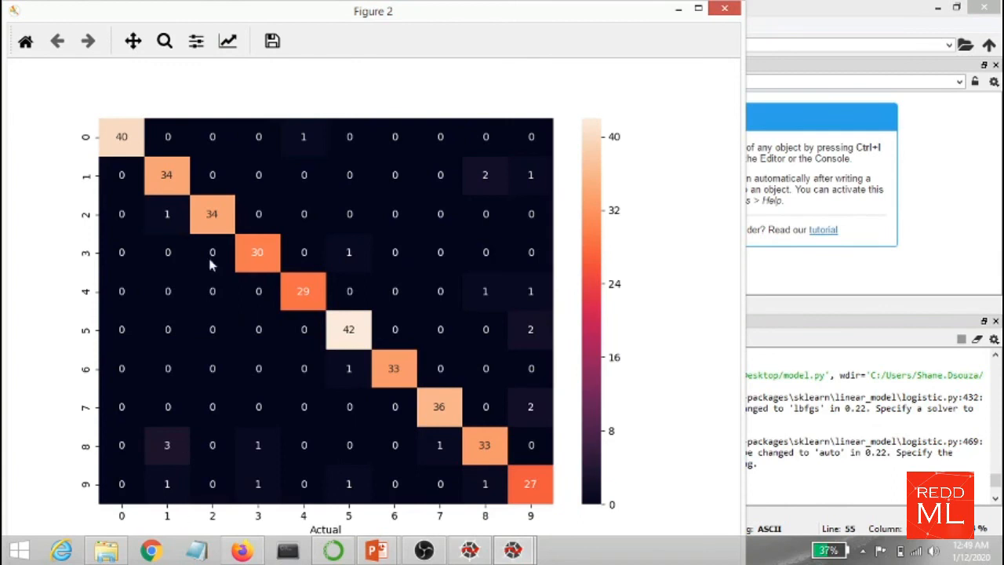
mouse_move(81, 145)
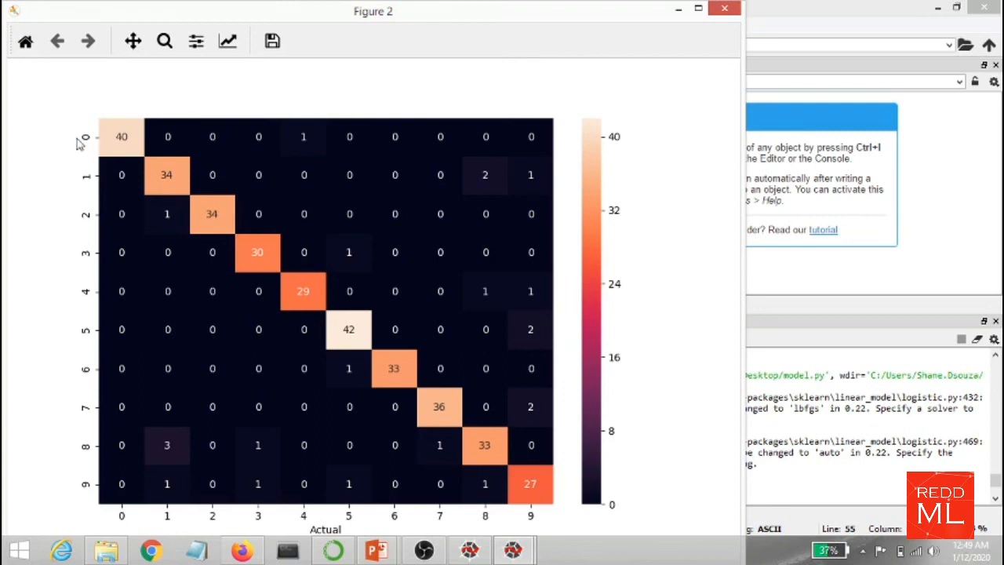
mouse_move(172, 447)
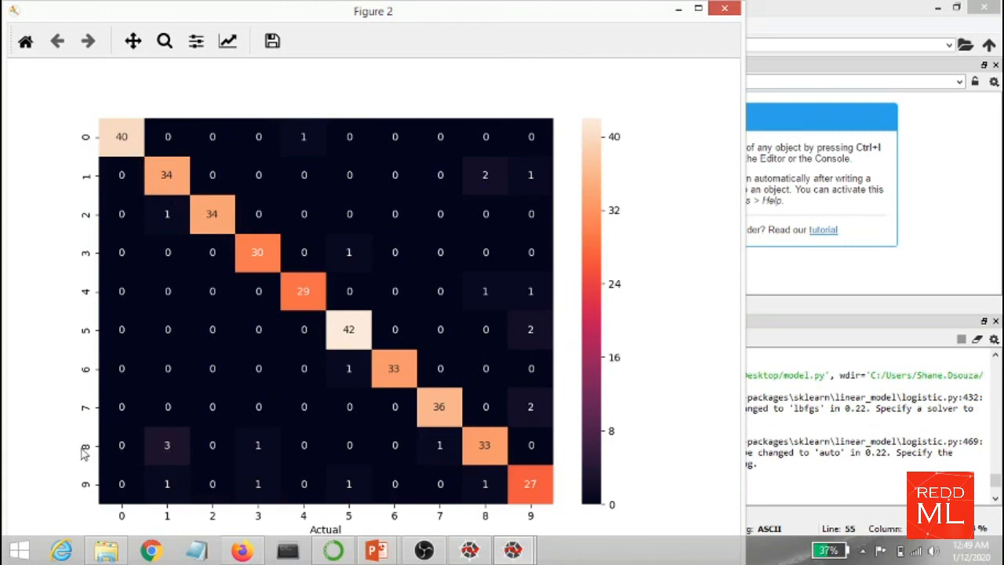
mouse_move(182, 448)
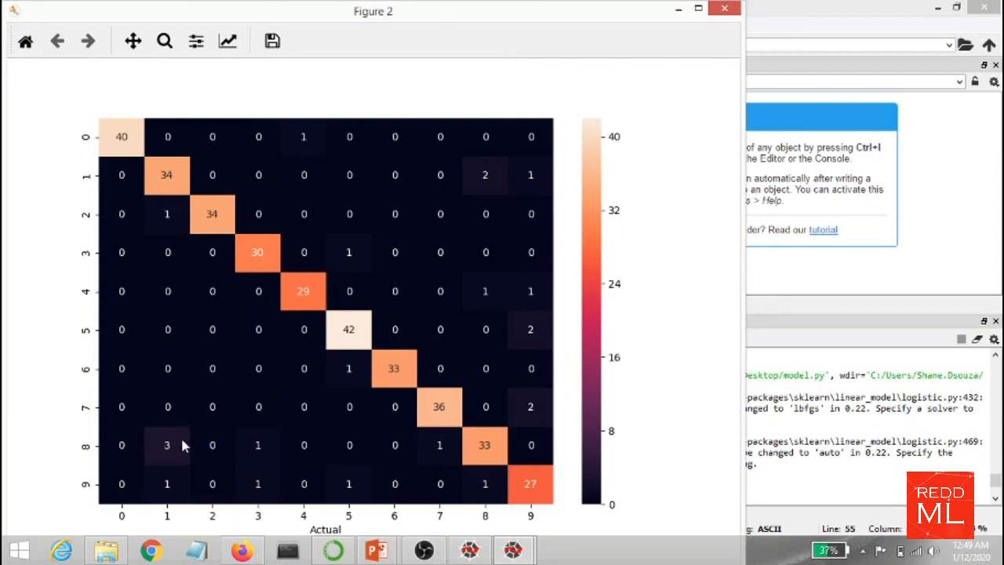
mouse_move(172, 468)
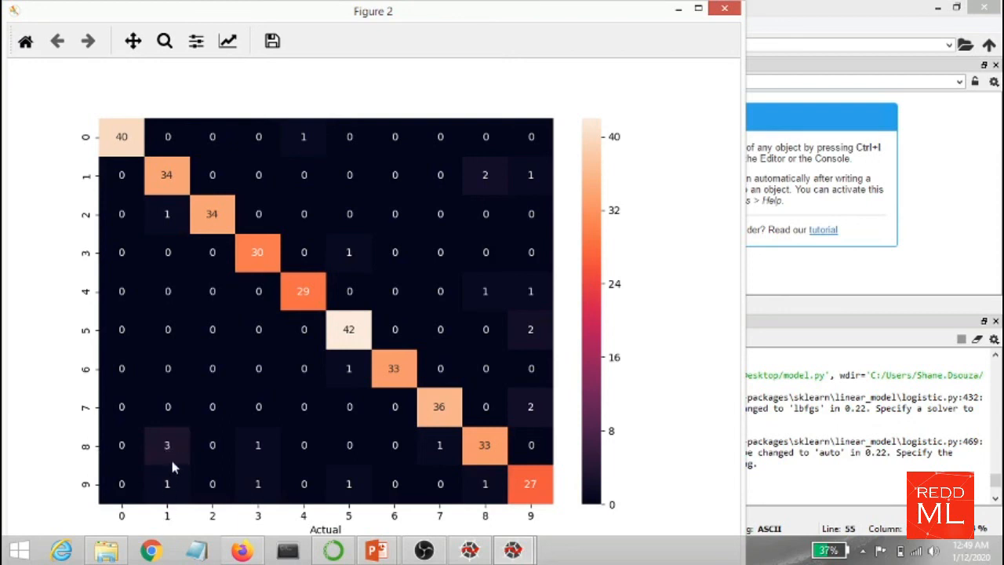